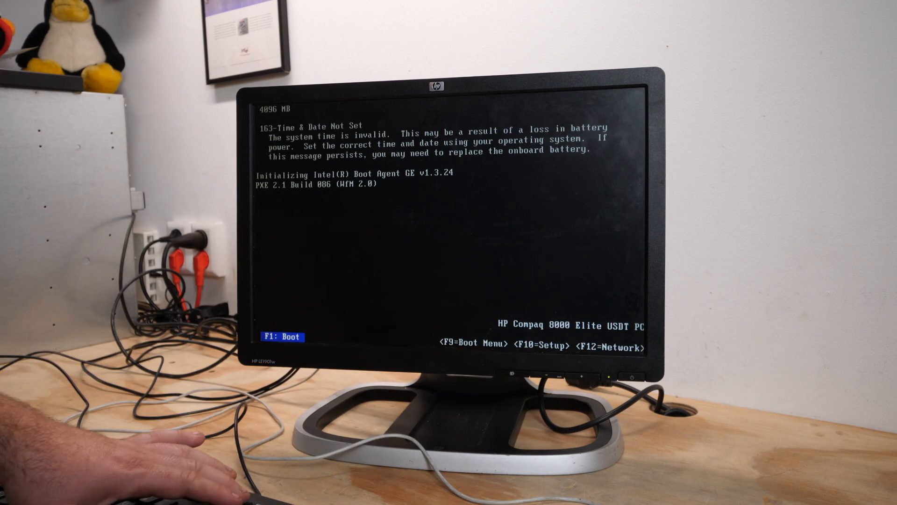
- Enter BIOS setup with F10 and the password, then view System Information
key(f10)
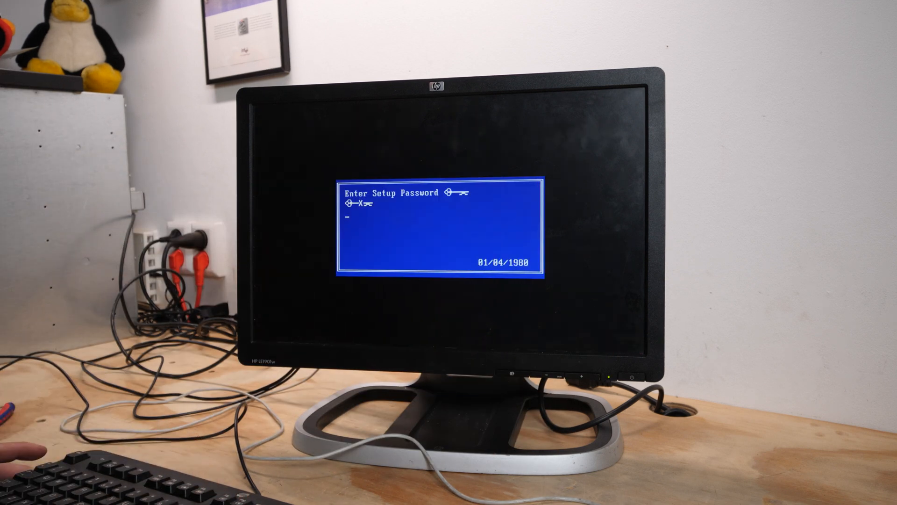
text(password)
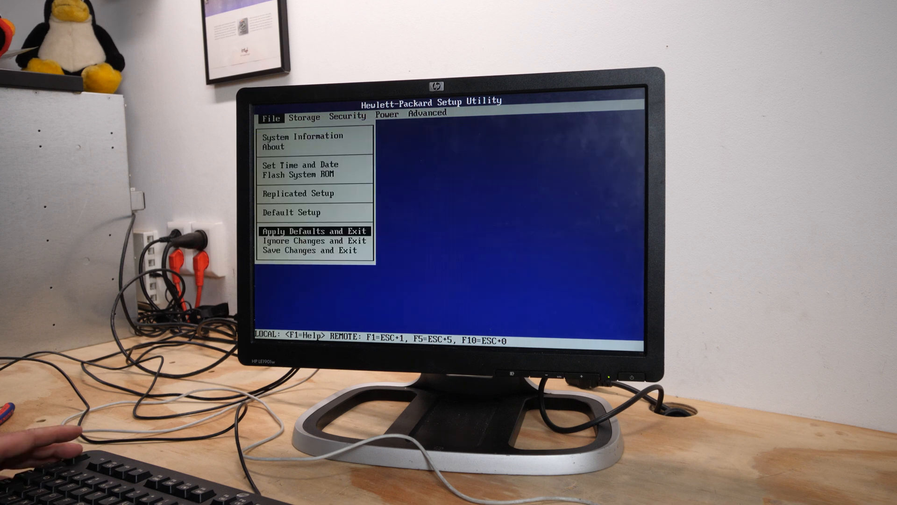
click(304, 136)
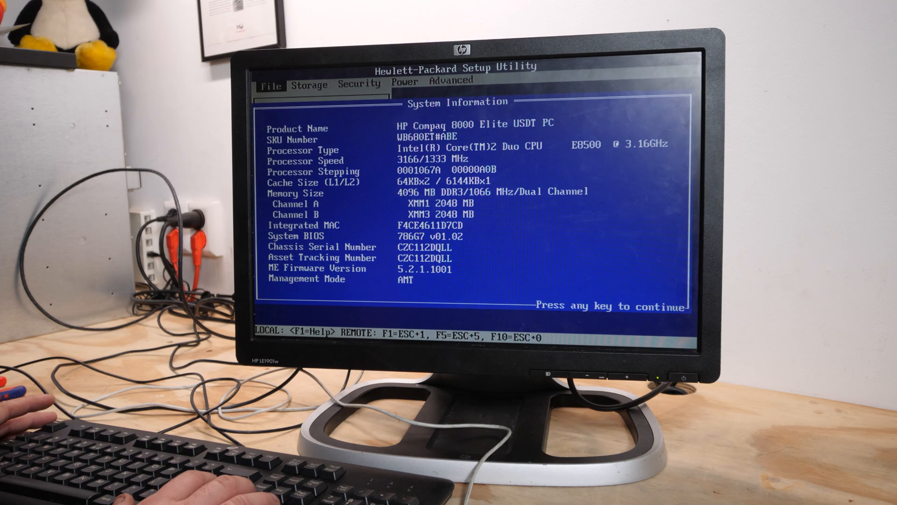
- Review the Boot Order with Integrated SATA selected, then save and exit to boot Mint
click(309, 84)
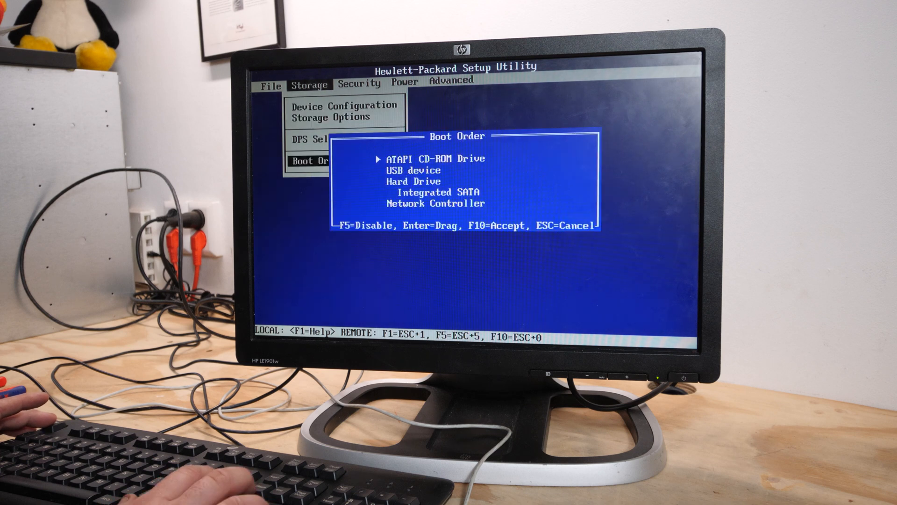
key(down)
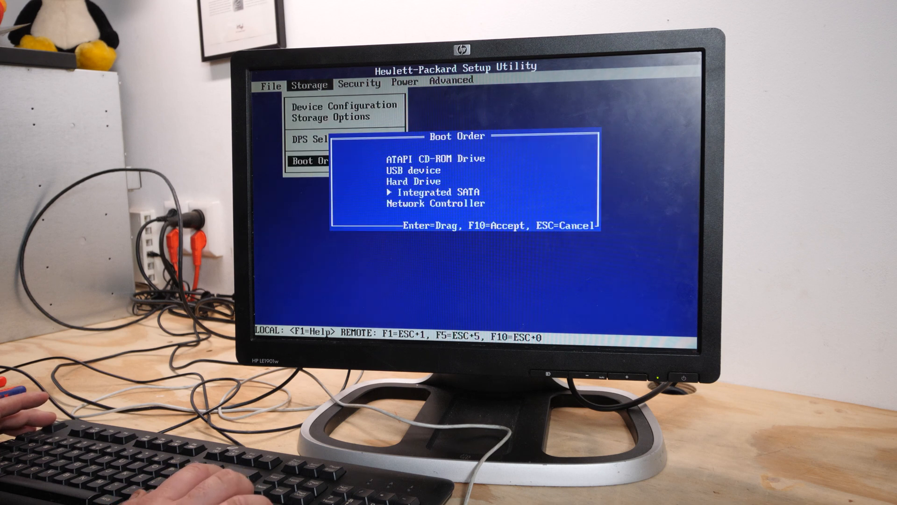
click(358, 84)
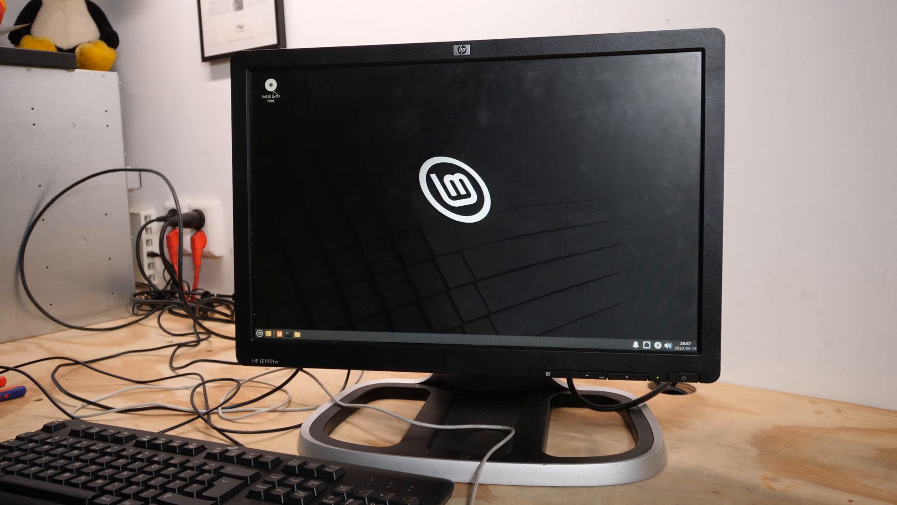
double_click(267, 94)
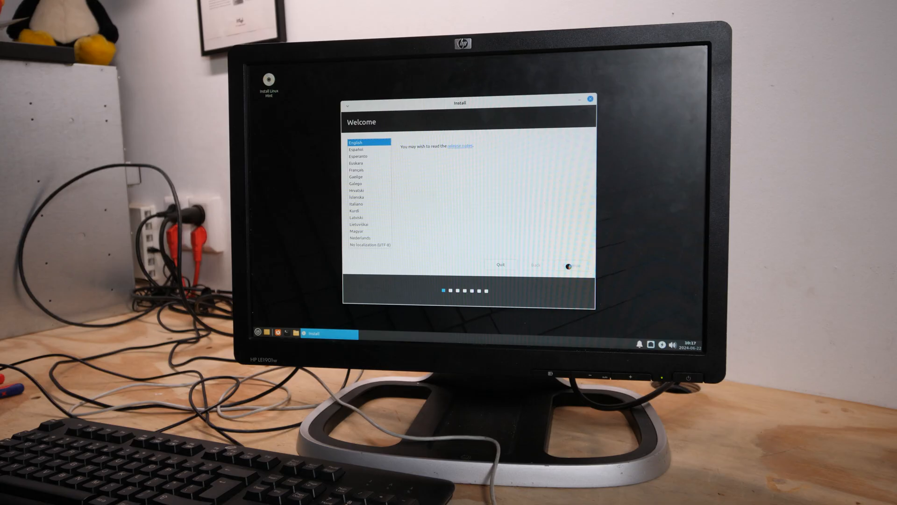
click(571, 265)
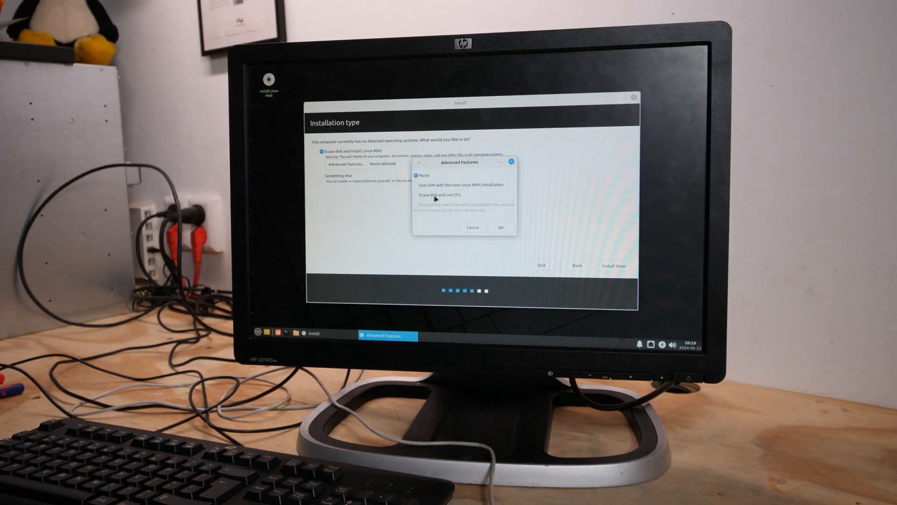
click(500, 227)
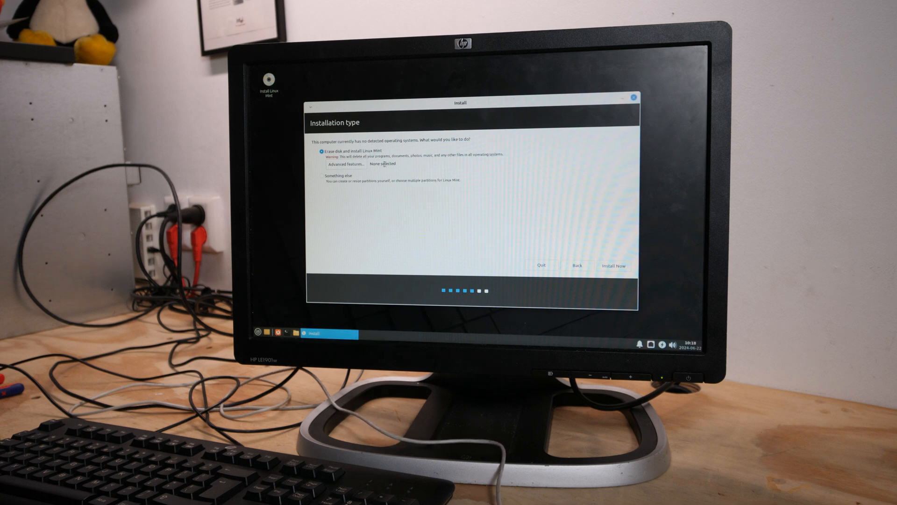
click(613, 265)
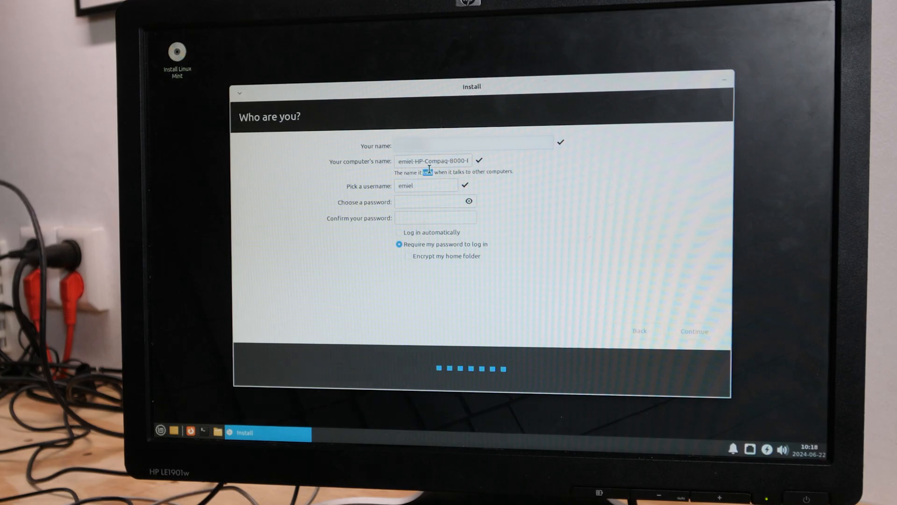
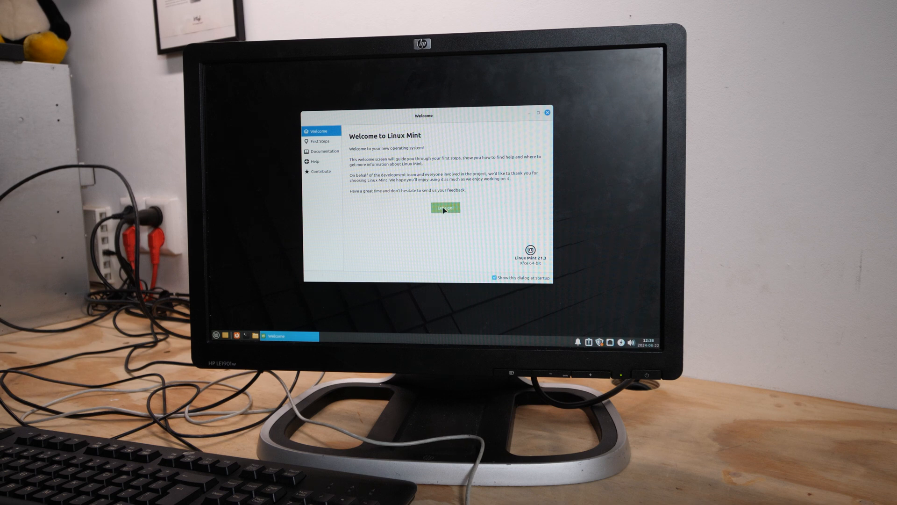
mouse_move(521, 270)
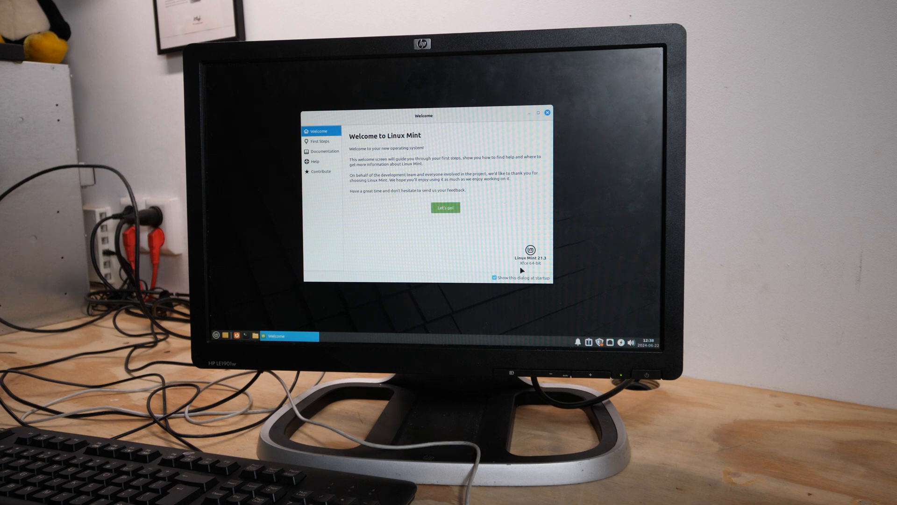
mouse_move(527, 269)
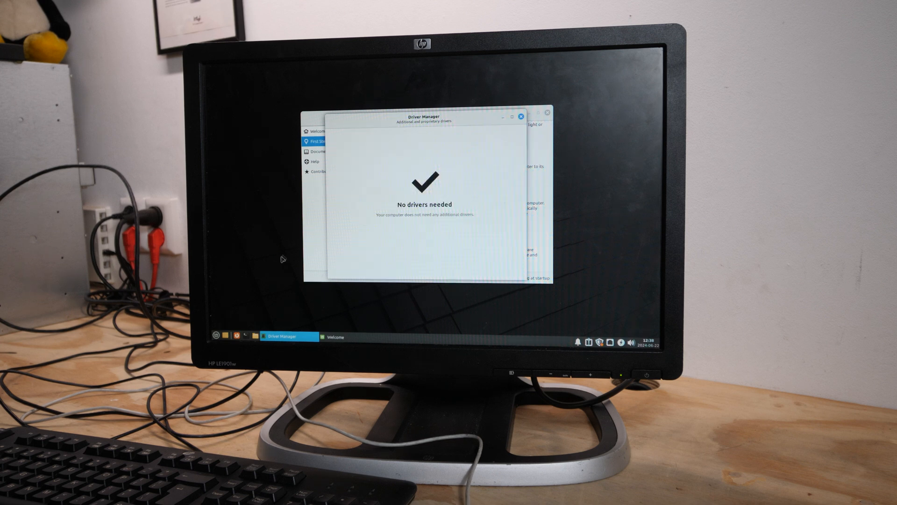
- Open Software Manager from the Welcome screen's First Steps
click(522, 116)
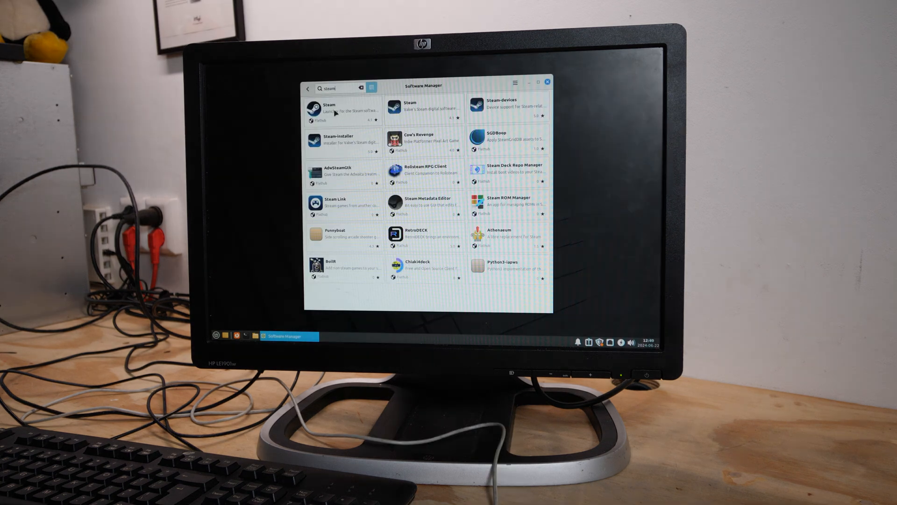
- Install the Steam package, accepting the additional required packages
click(347, 116)
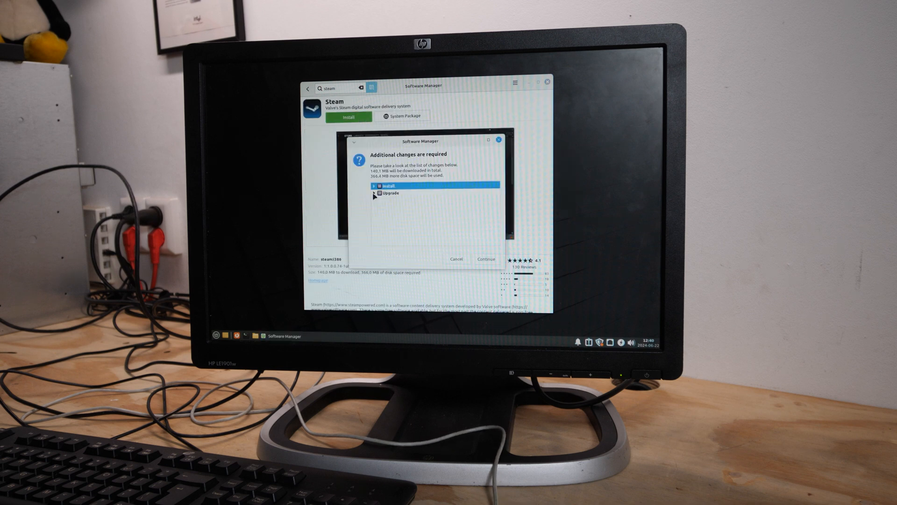
click(485, 258)
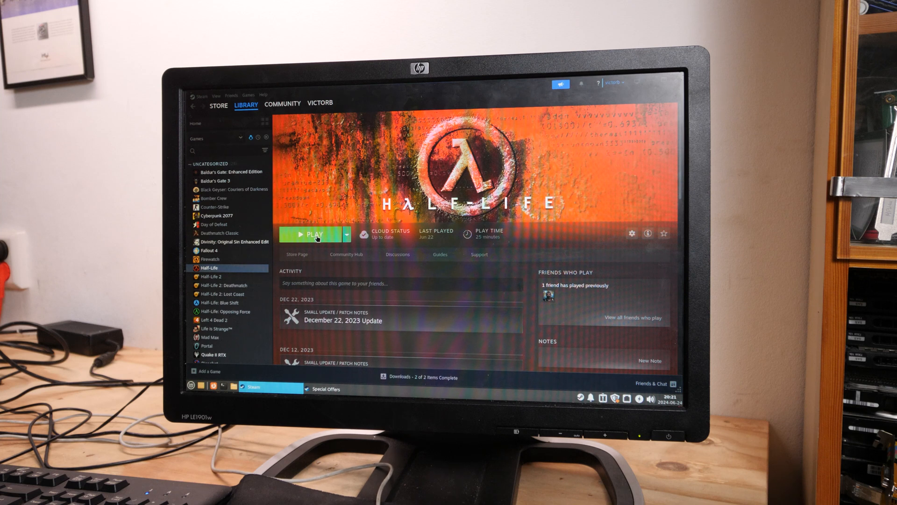
- Play Half-Life, skipping Vulkan shader processing
click(308, 234)
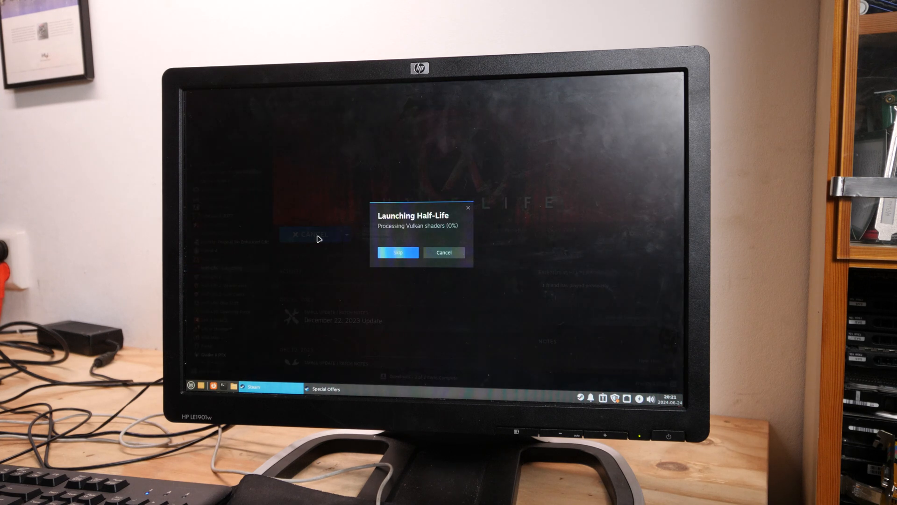
click(398, 252)
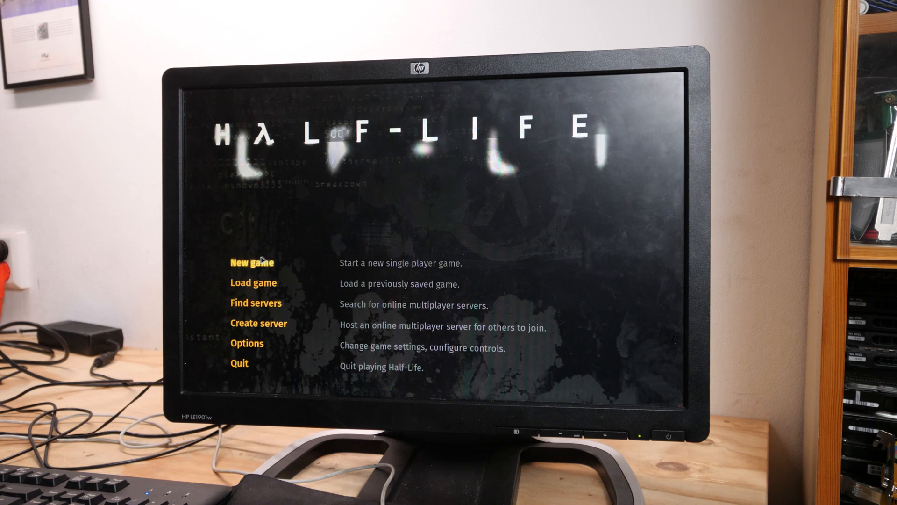
- Play a new Half-Life game, quit it, and list Games in the Whisker menu
click(252, 262)
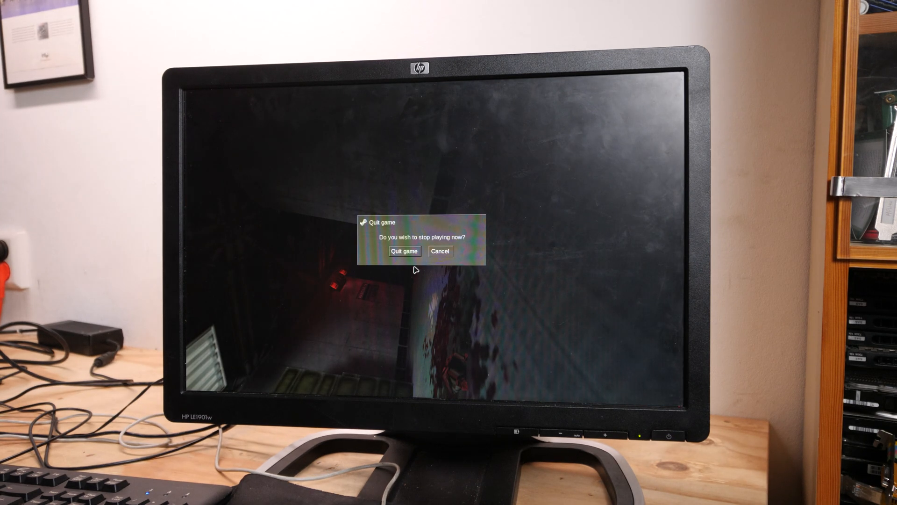
click(403, 250)
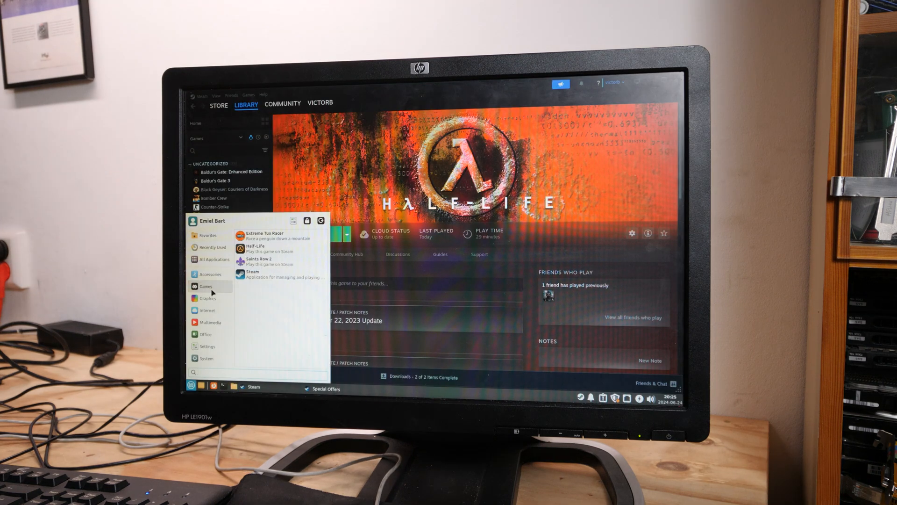
click(269, 235)
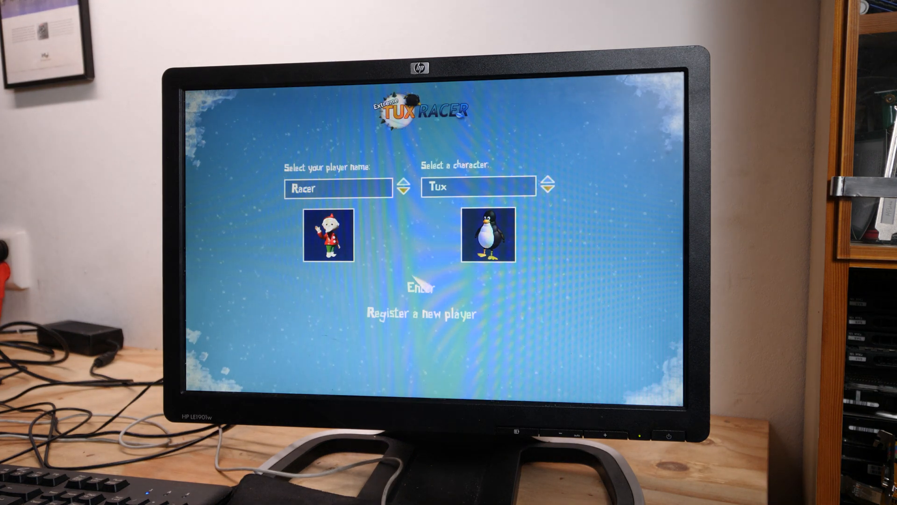
- Enter Extreme Tux Racer as Racer with Tux and race Bunny Hill
click(420, 288)
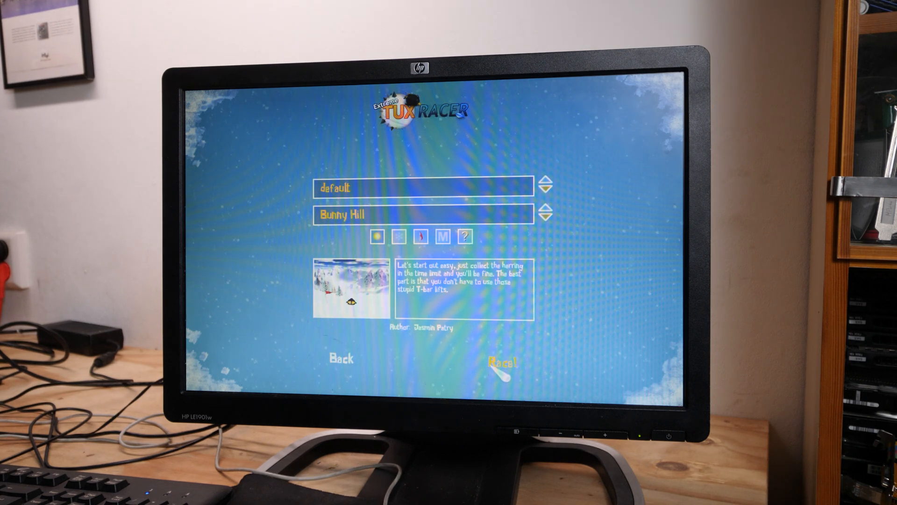
click(501, 363)
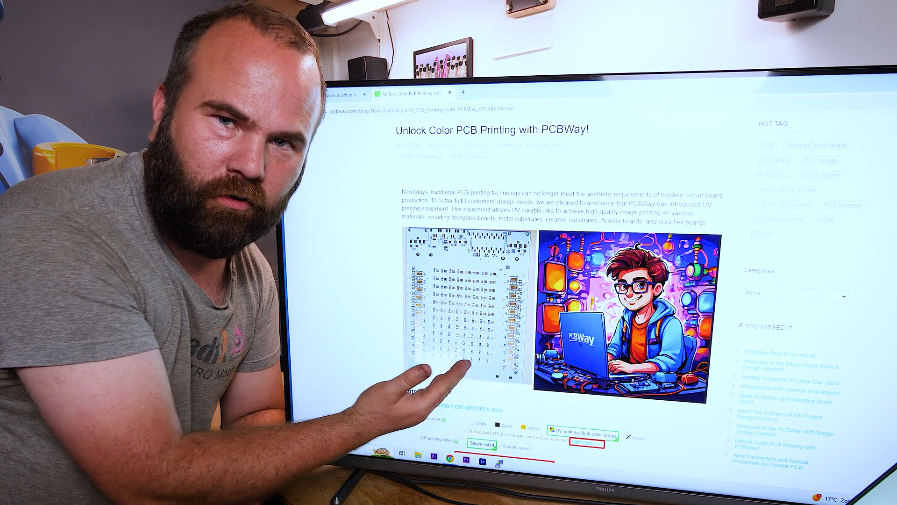
scroll(down, 3)
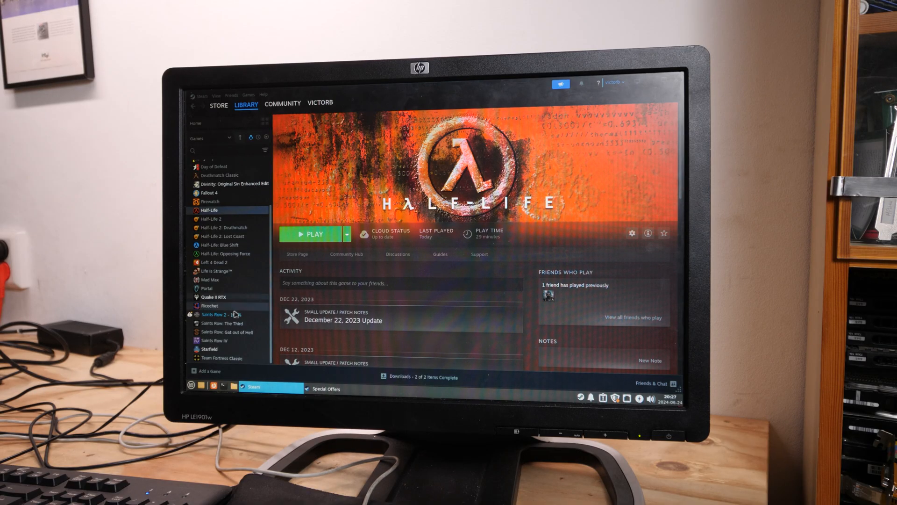
- Launch Saints Row 2 despite the cloud sync warning, skip shaders, and dismiss the crash report
click(220, 314)
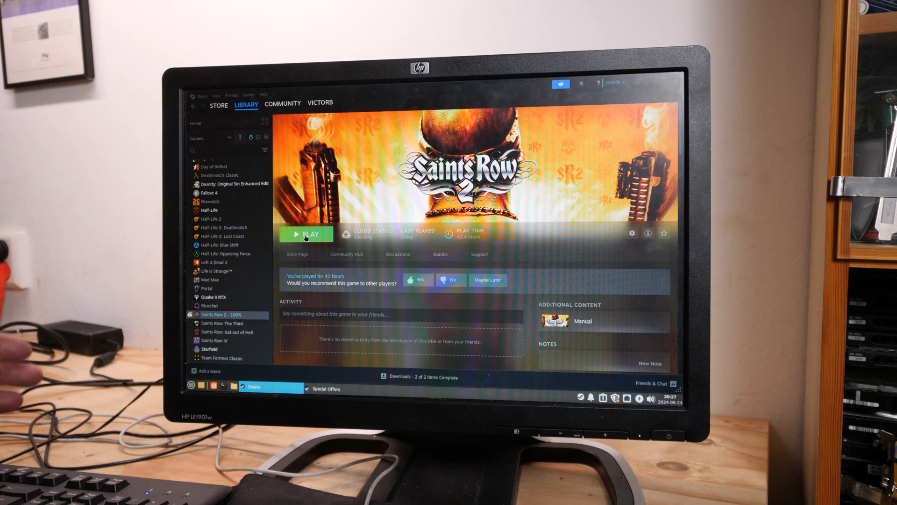
click(306, 234)
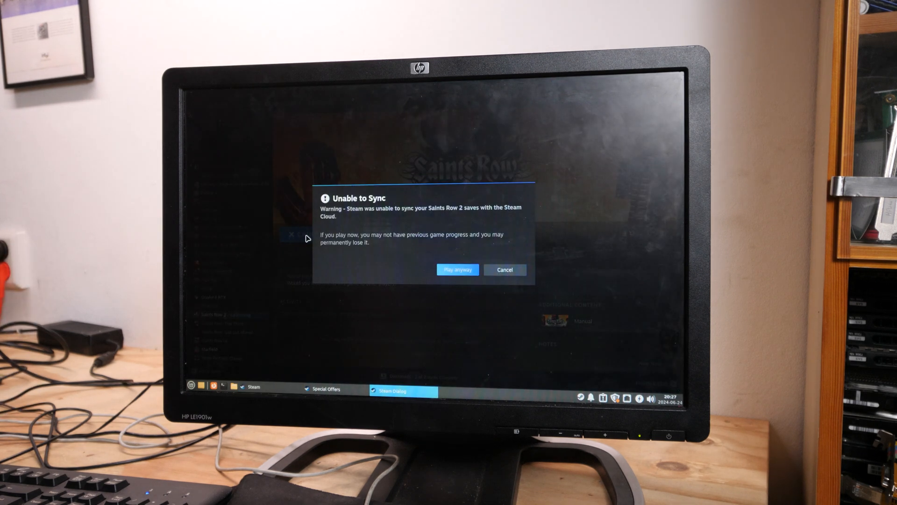
click(457, 270)
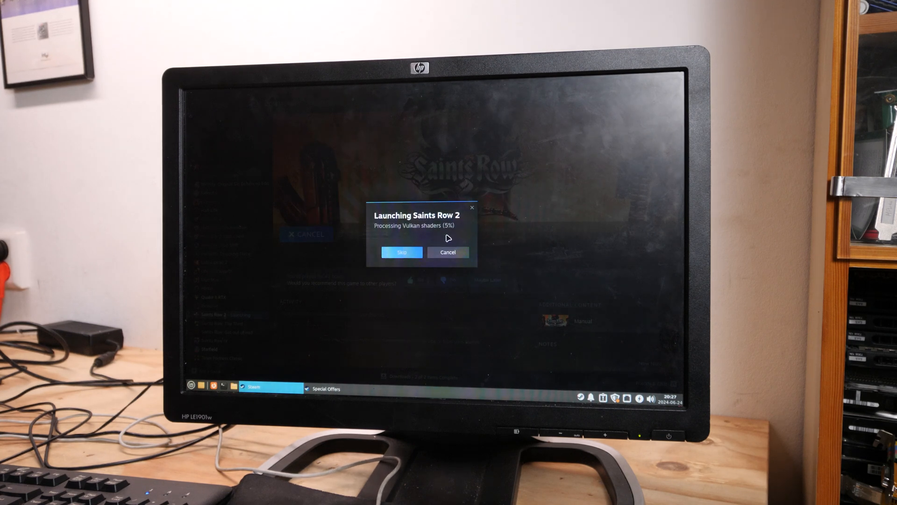
mouse_move(402, 252)
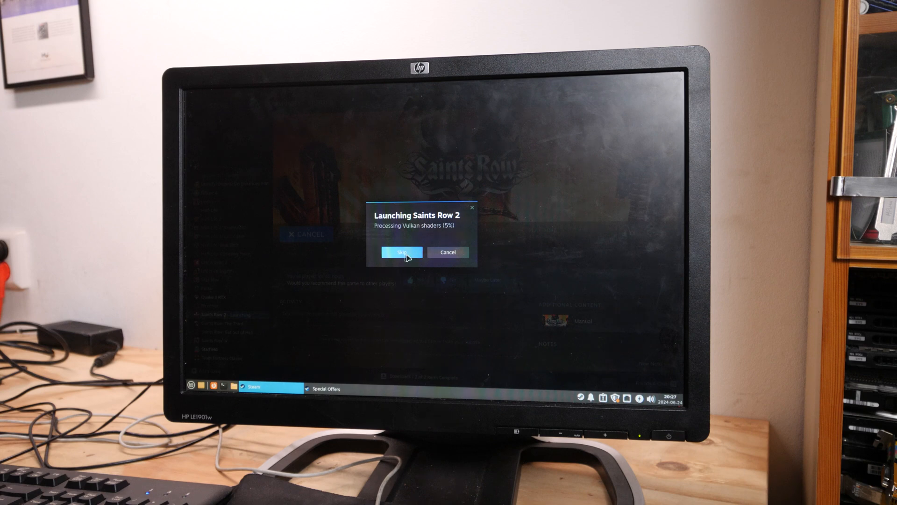
click(400, 252)
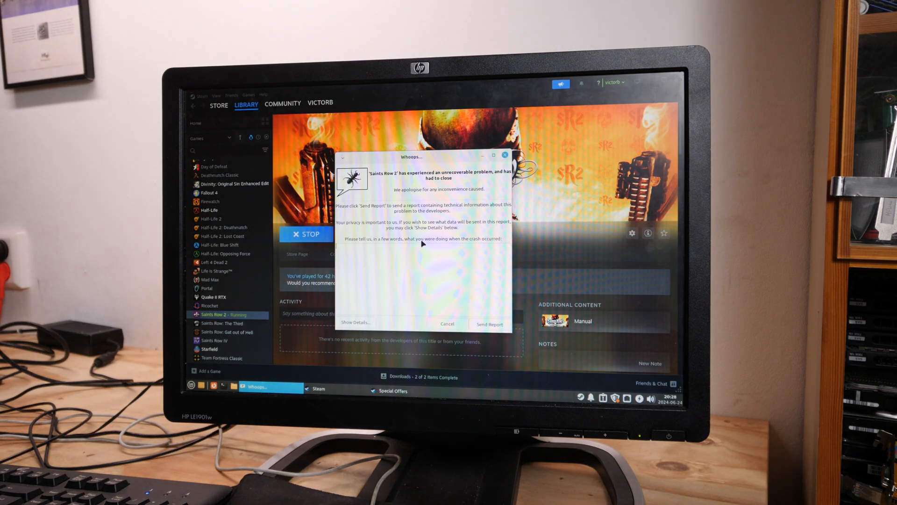
click(449, 324)
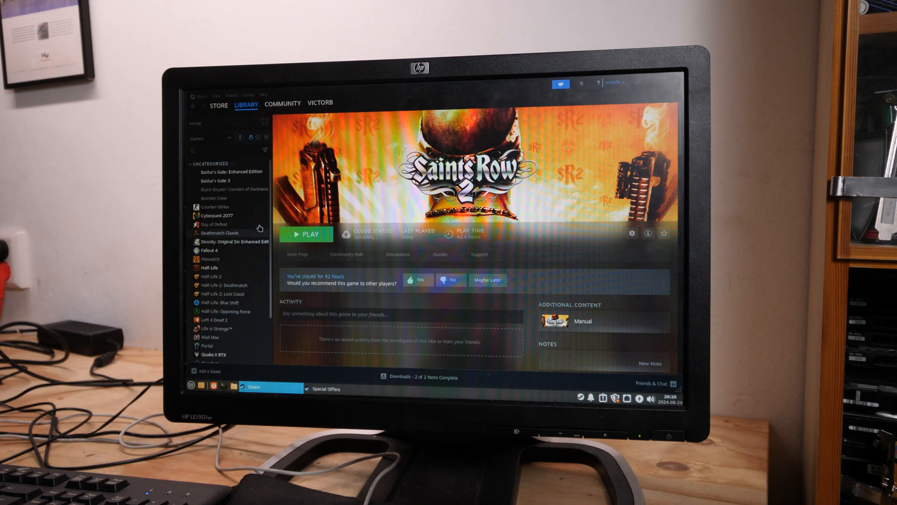
mouse_move(226, 189)
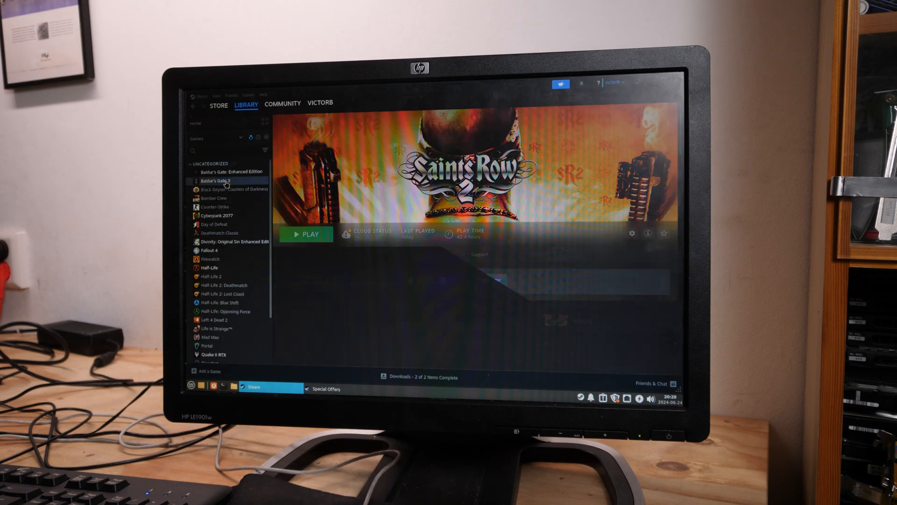
- Select Baldur's Gate 3 in the Steam library and start streaming it
click(216, 180)
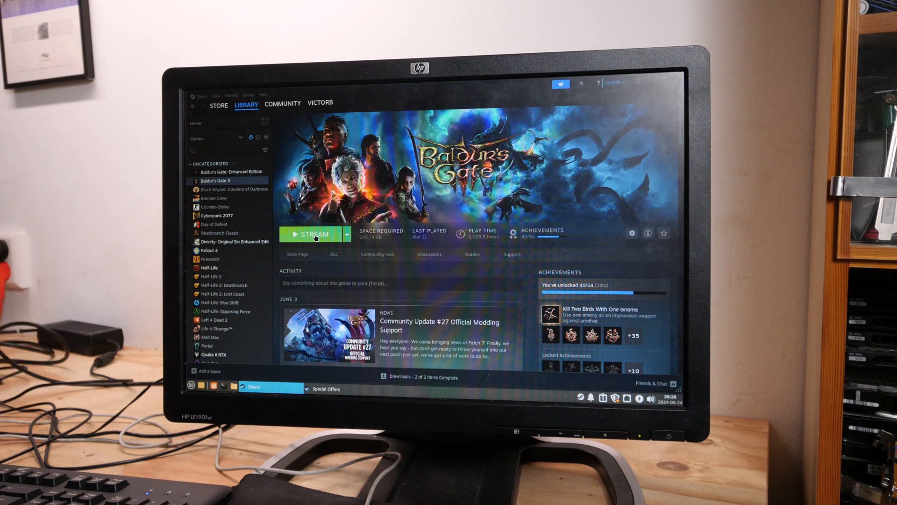
click(313, 234)
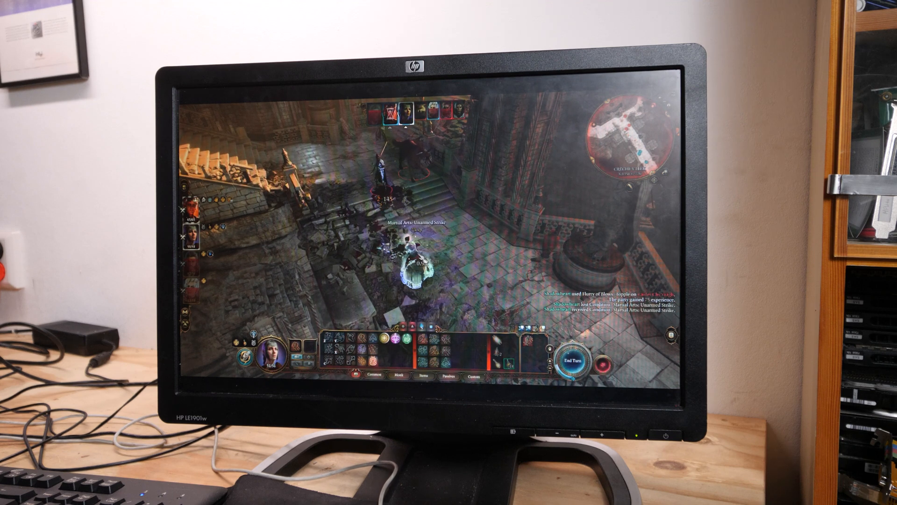
mouse_move(571, 360)
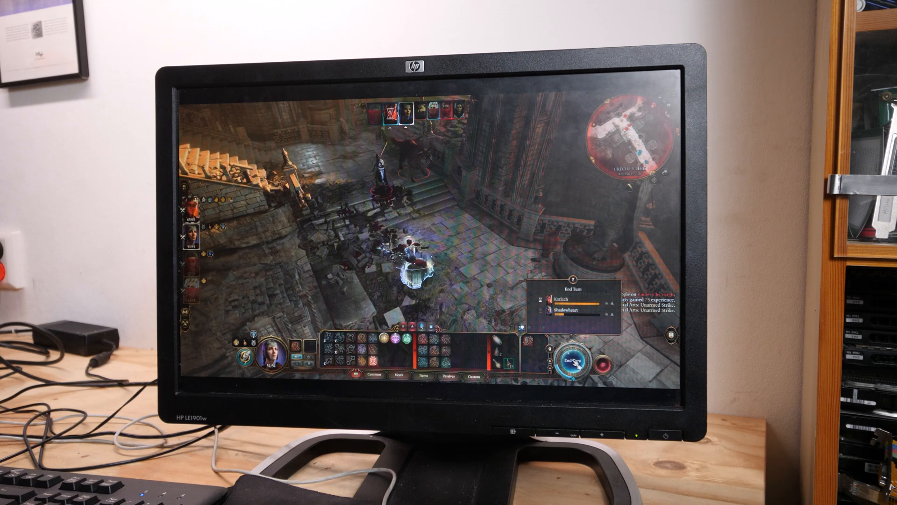
- End the character's turn in Baldur's Gate 3 combat with the hotbar End Turn button
click(573, 359)
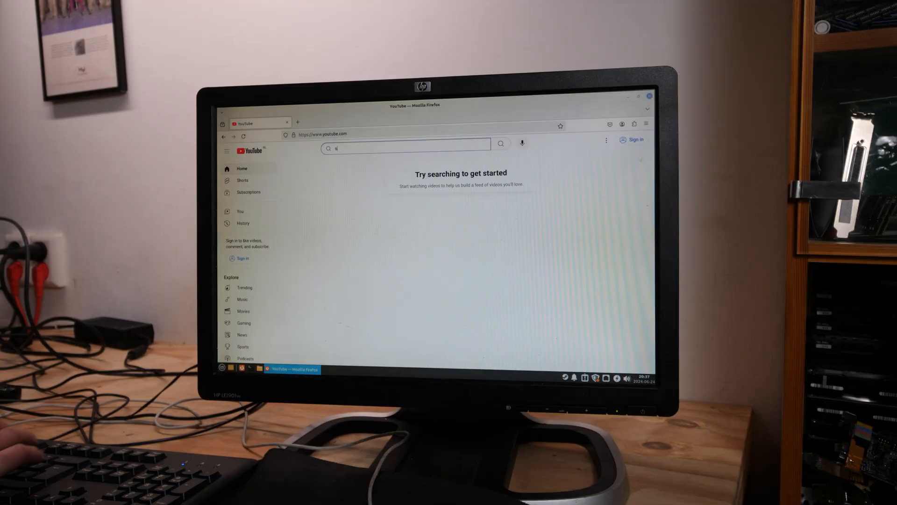
- Search YouTube for 'suzuki jimny lift kit' and open the '3 Essential Upgrades' video
text(suzuki jimny lift kit)
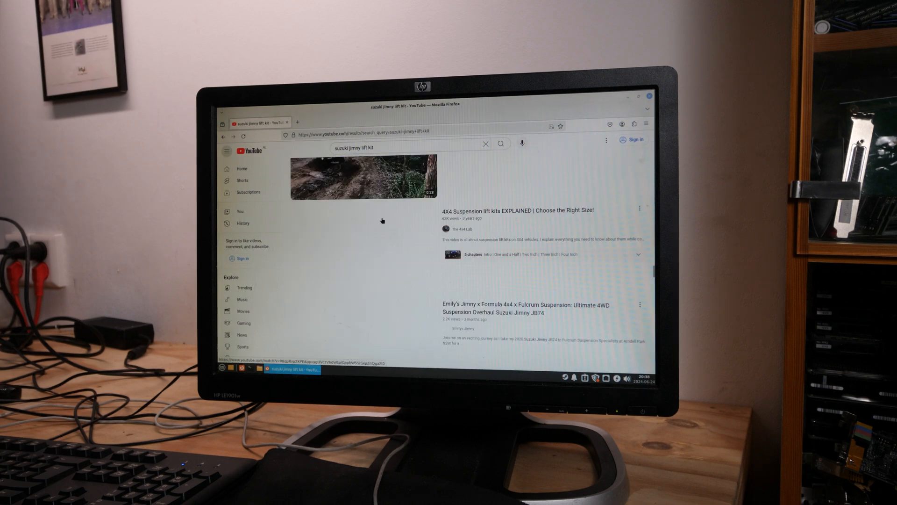
scroll(down, 3)
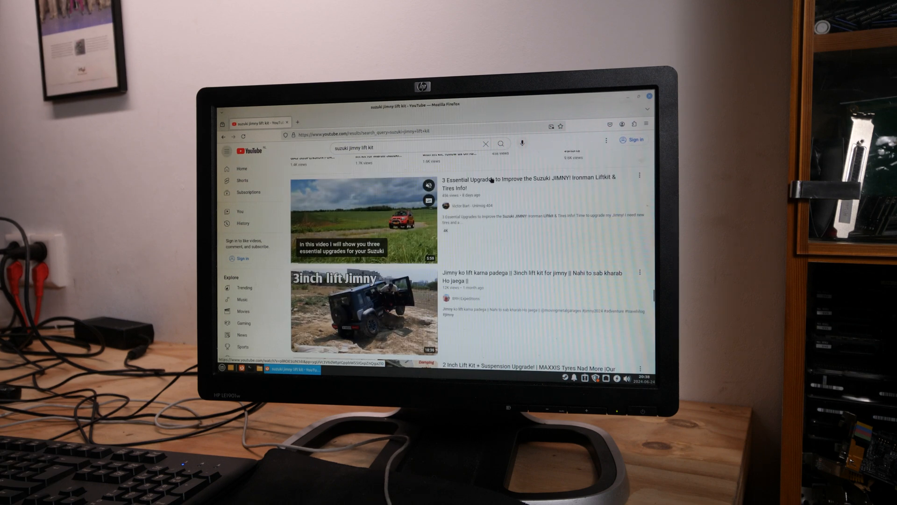
click(365, 221)
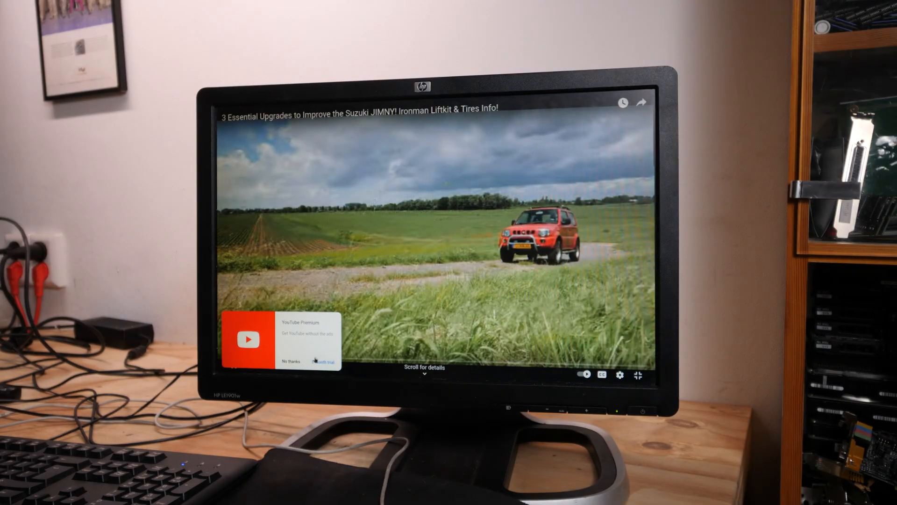
- Dismiss the YouTube Premium offer and show the video's quality options, currently Auto
click(292, 361)
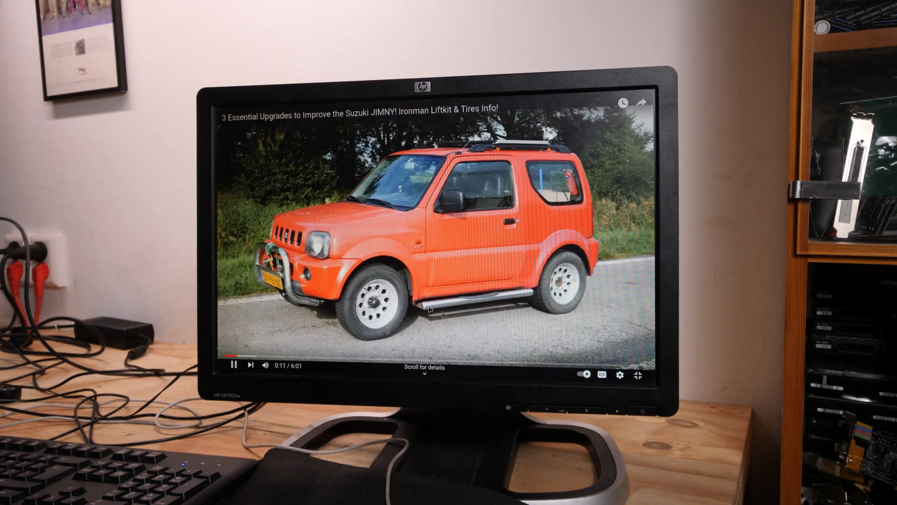
click(620, 375)
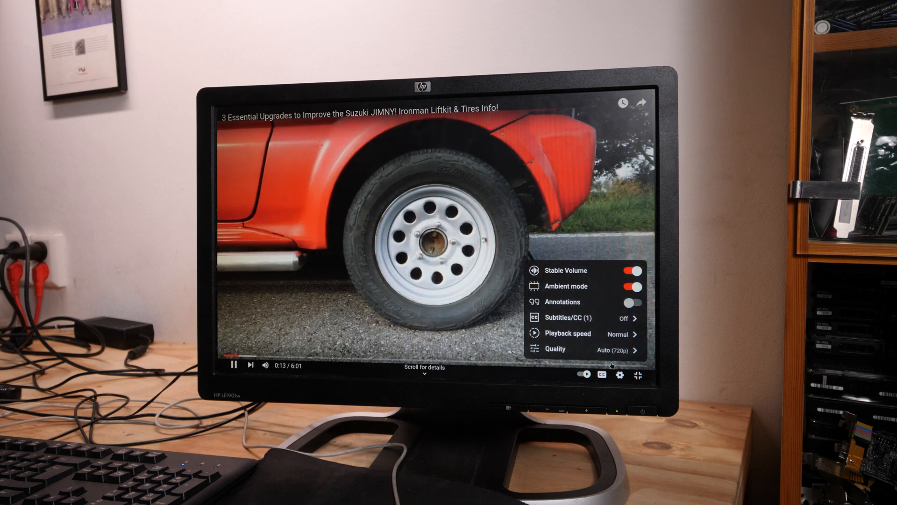
click(554, 349)
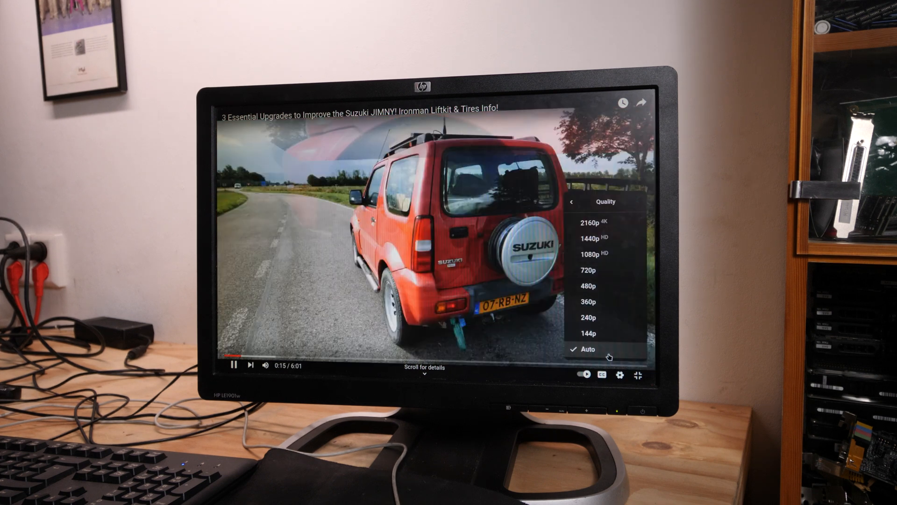